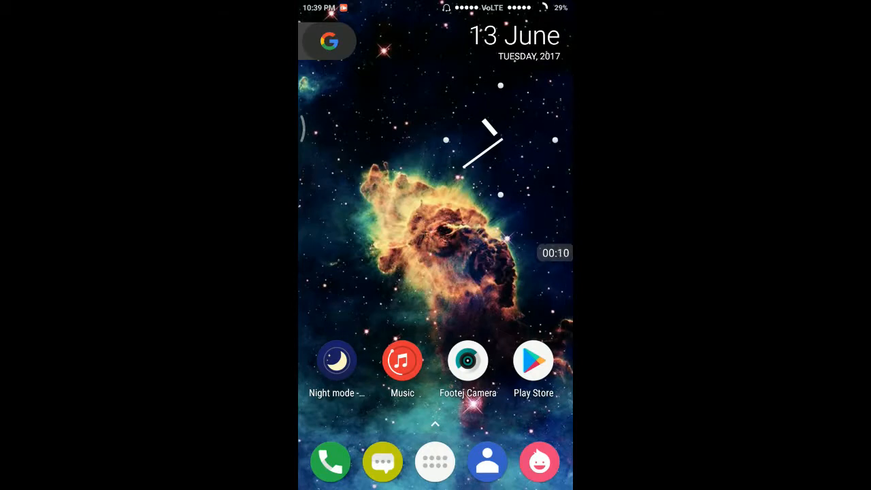
- Open the app drawer and search apps for "s" to list Security and Settings
scroll("left", 3)
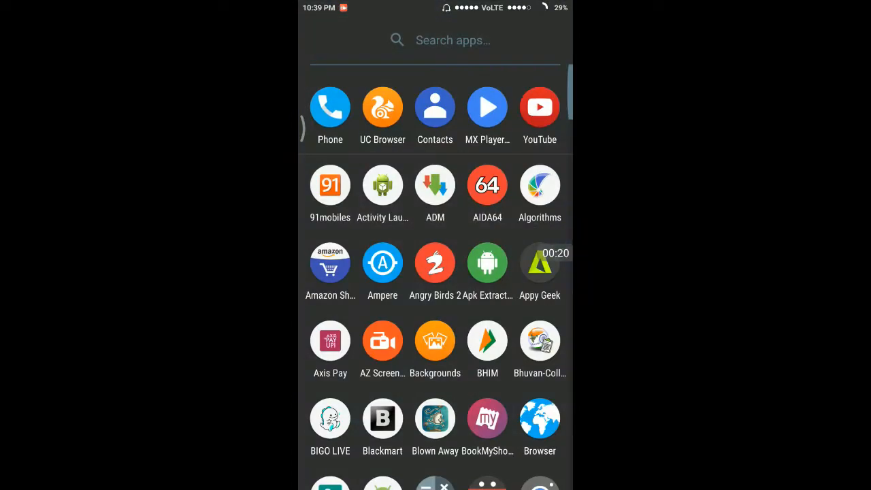
type("s")
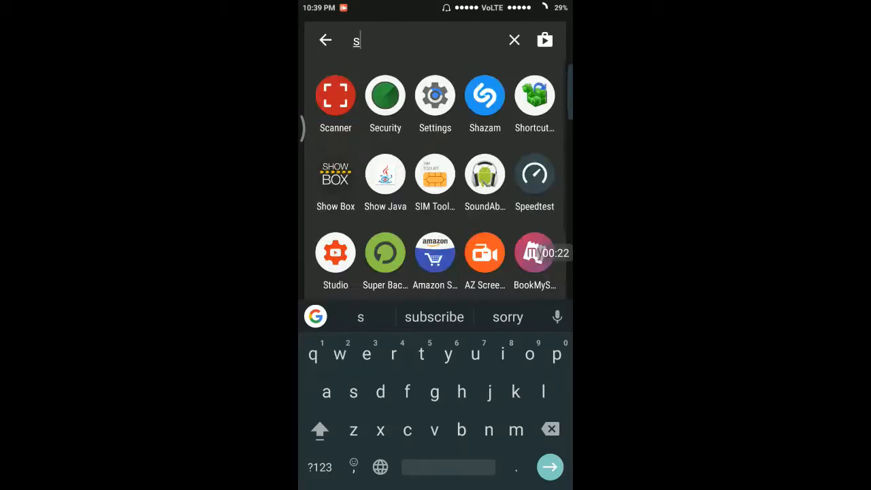
- Run the Security Cleaner scan and clean up the 323MB of junk found
left_click(384, 96)
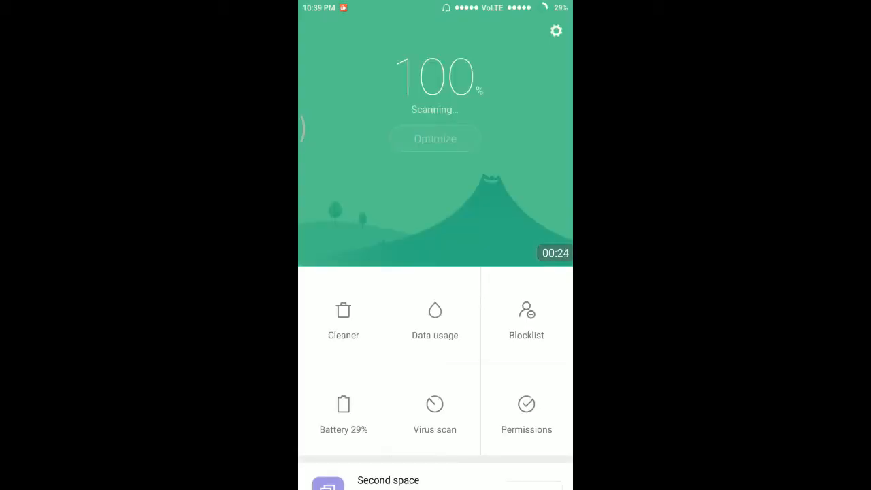
left_click(343, 320)
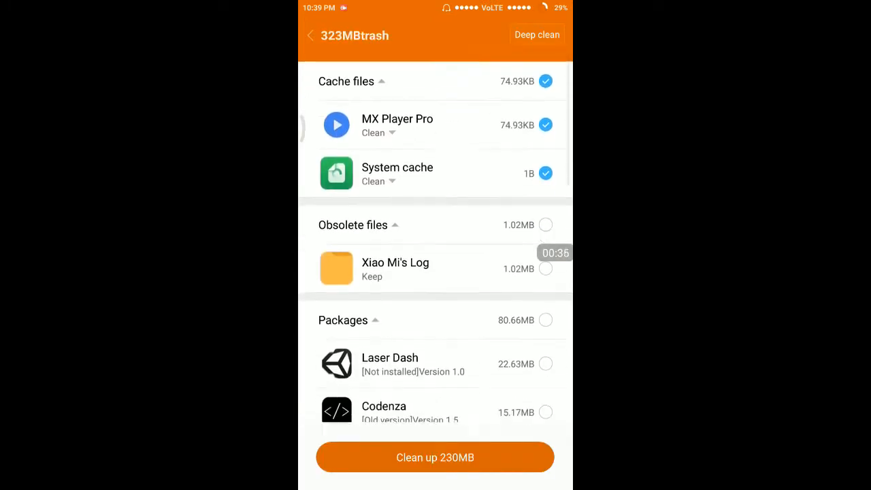
scroll("down", 3)
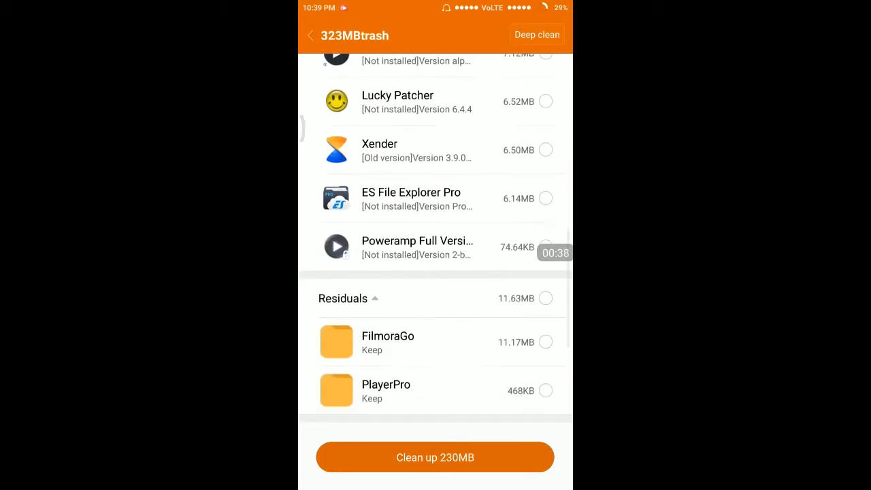
scroll("up", 3)
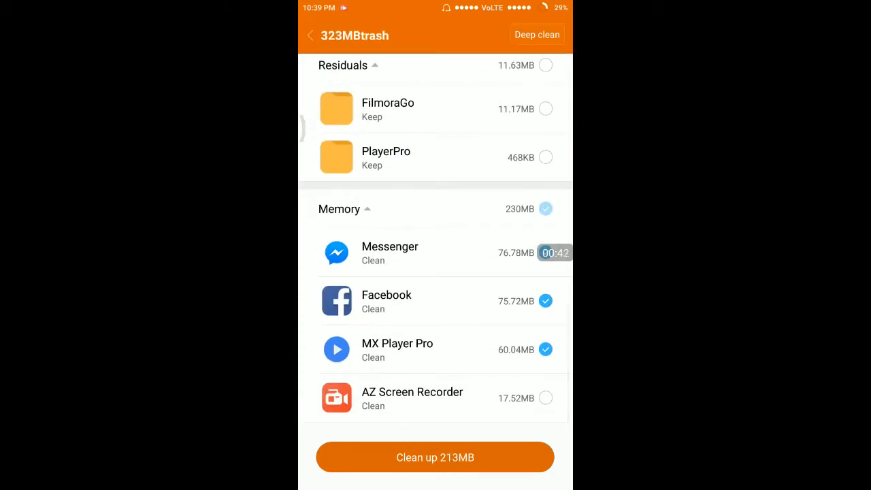
left_click(435, 456)
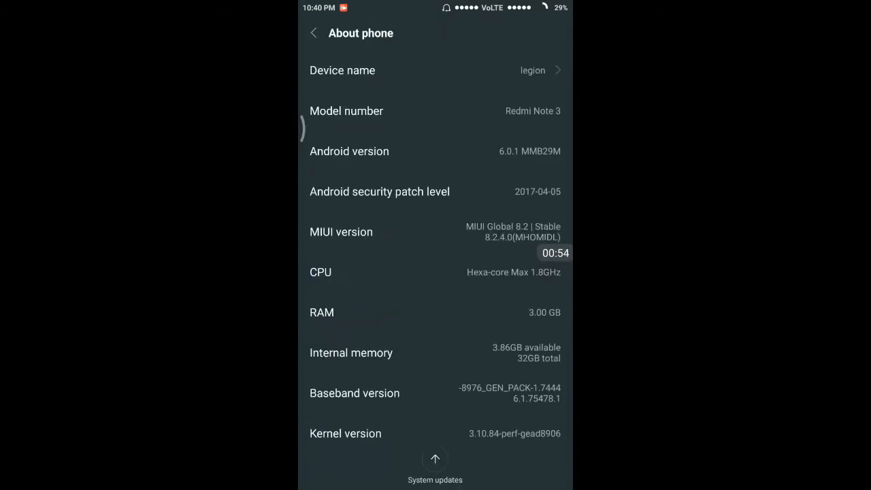
- Confirm developer mode is already enabled, then go to Additional settings
scroll("up", 3)
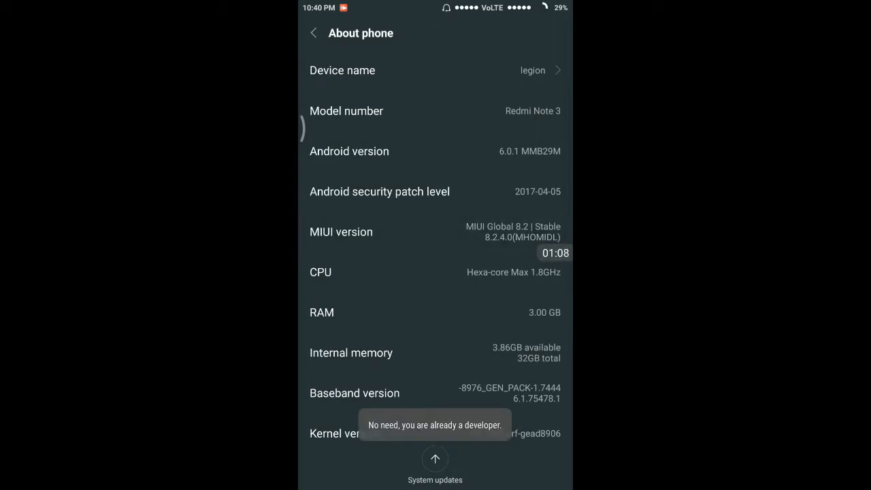
left_click(314, 33)
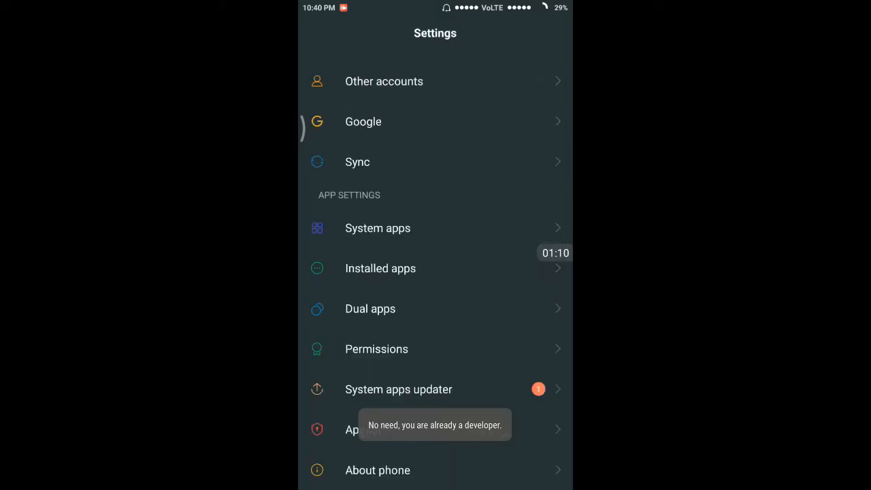
left_click(377, 470)
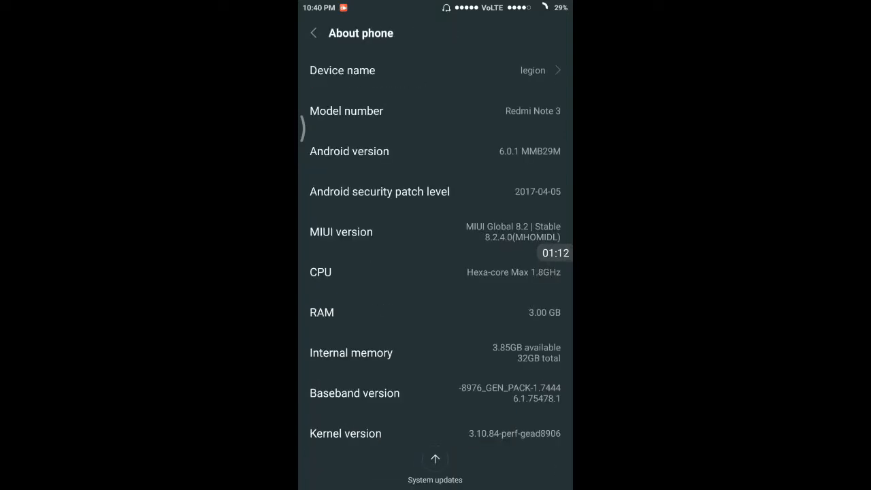
left_click(313, 33)
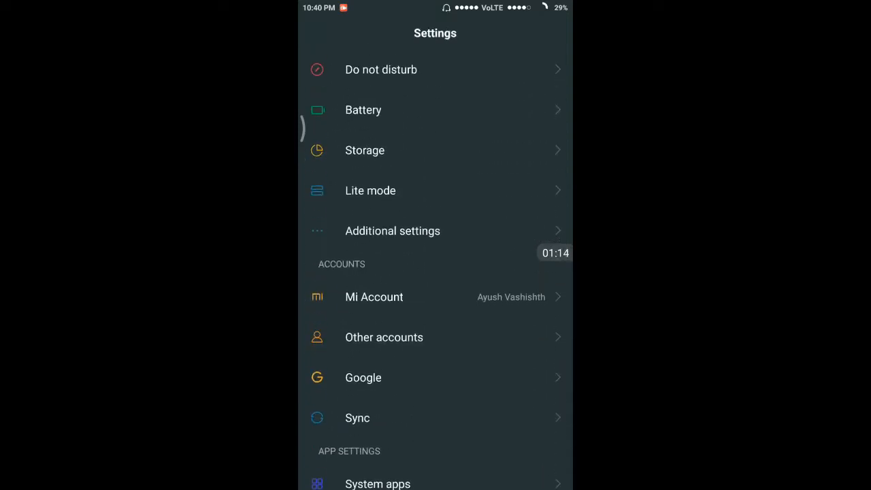
left_click(393, 230)
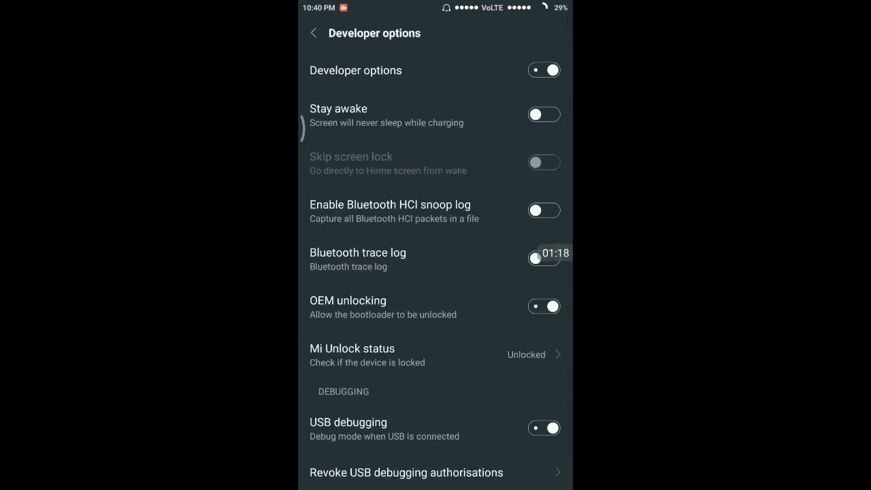
- Check that Window, Transition and Animator scales are off and MIUI optimization is on
scroll("down", 3)
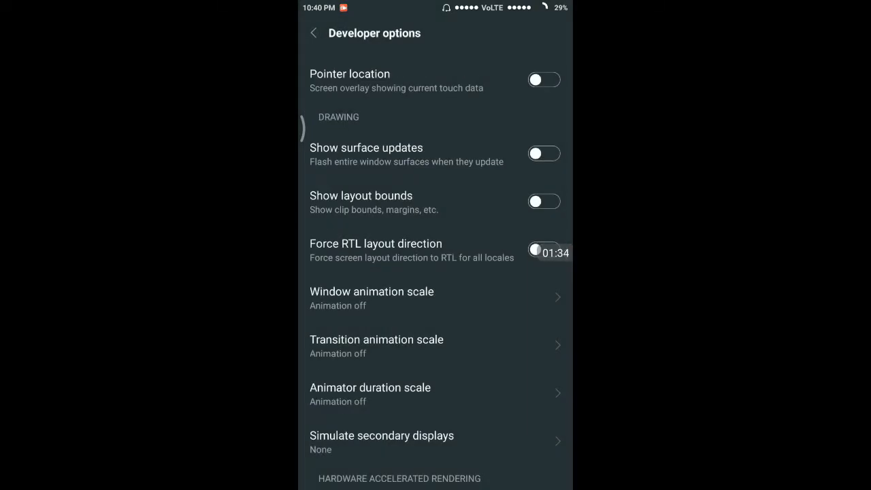
scroll("down", 3)
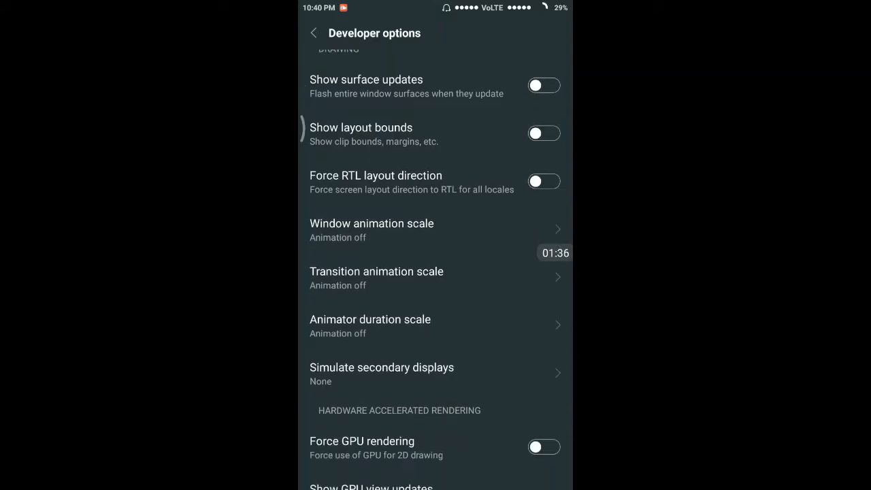
scroll("down", 3)
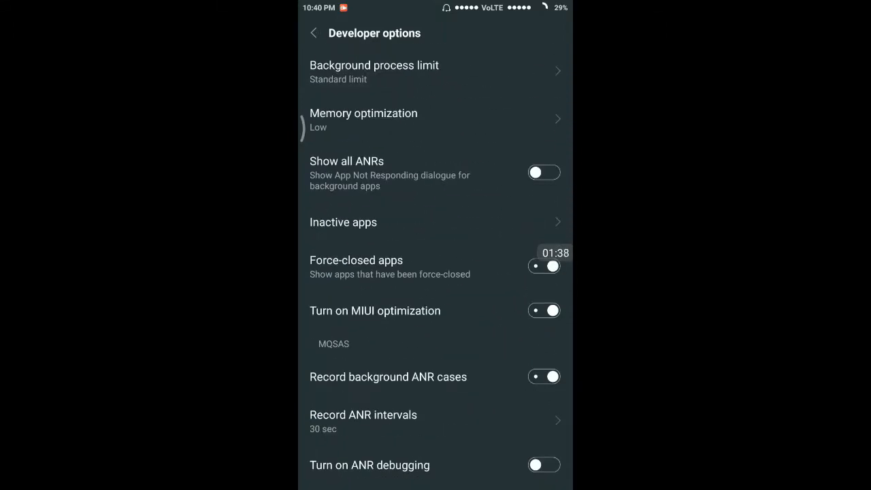
scroll("down", 3)
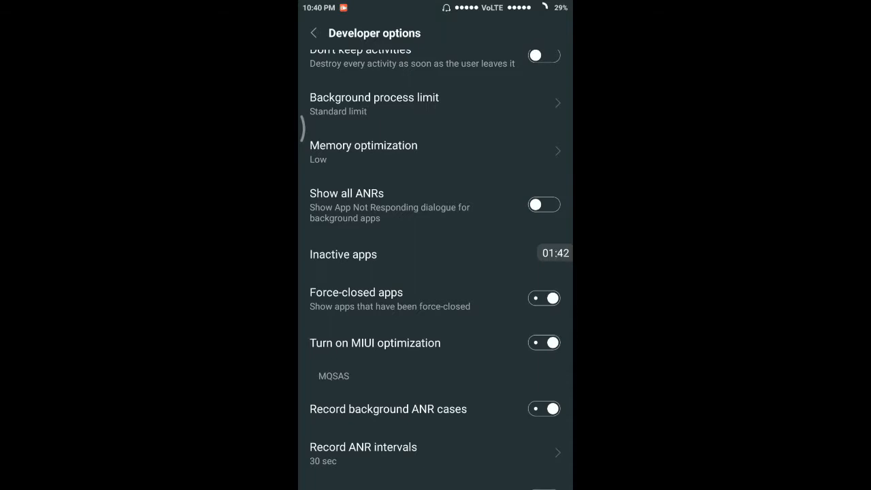
scroll("down", 3)
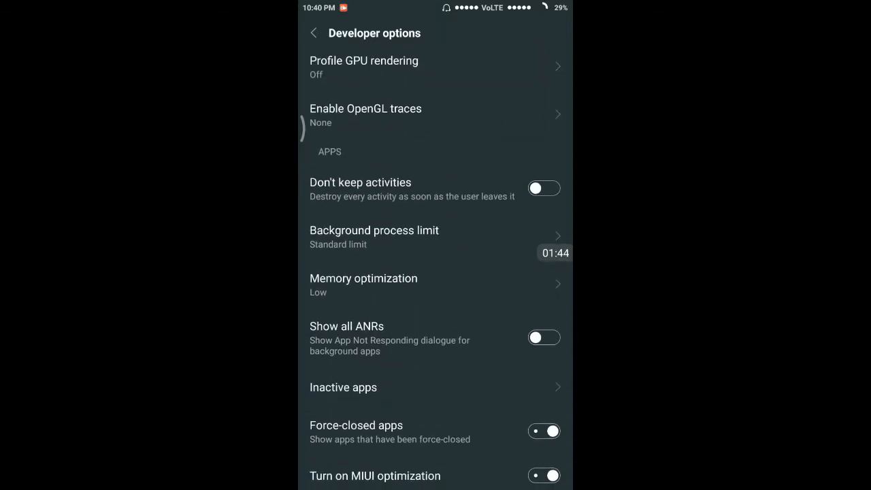
- Set Memory optimization to Low and return to the home screen
left_click(364, 284)
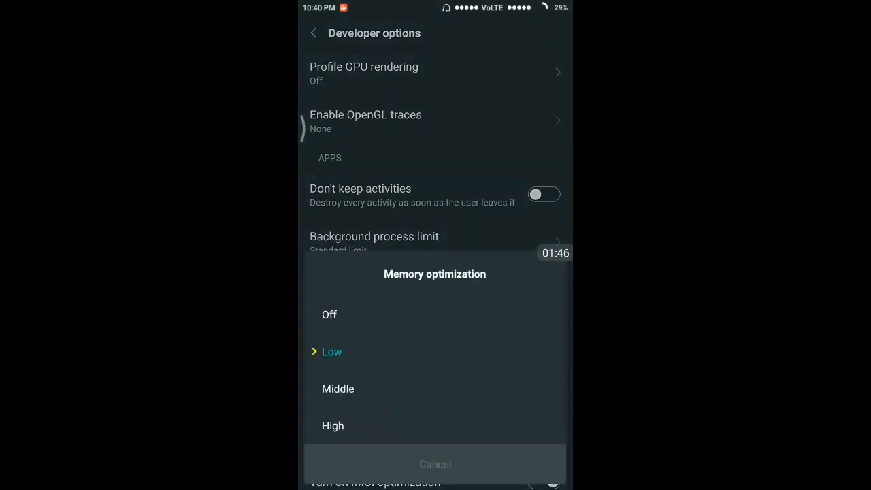
left_click(332, 351)
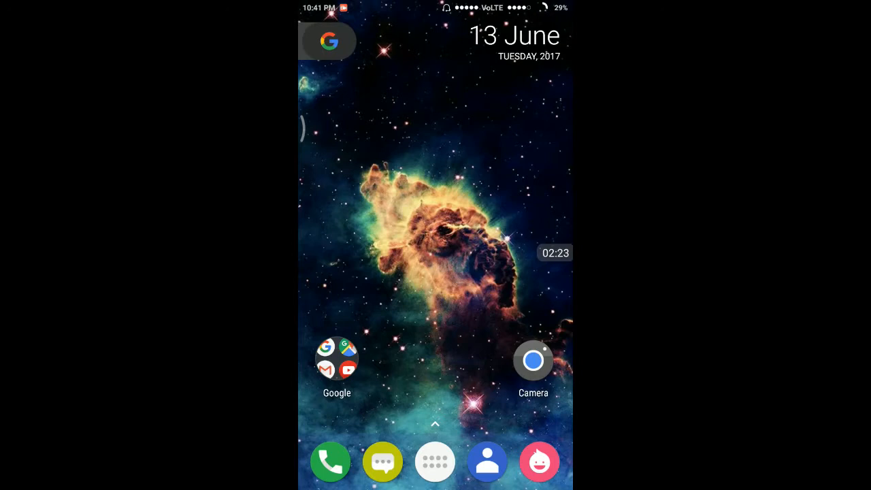
scroll("left", 3)
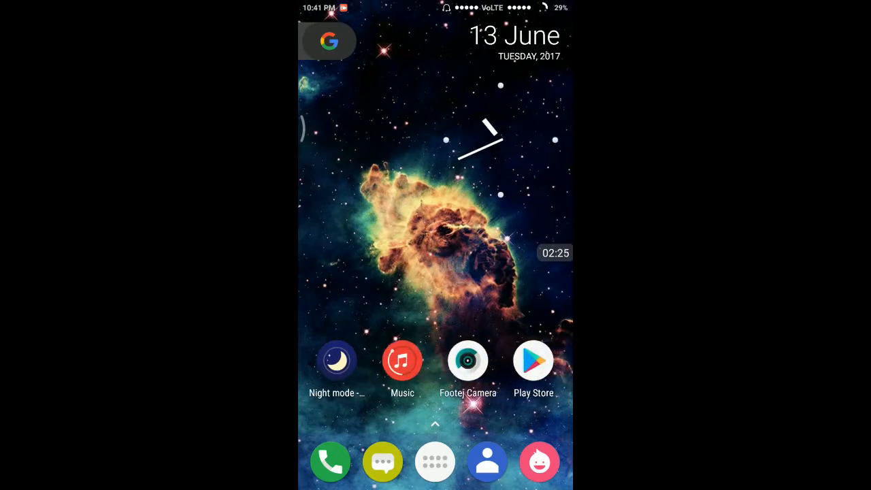